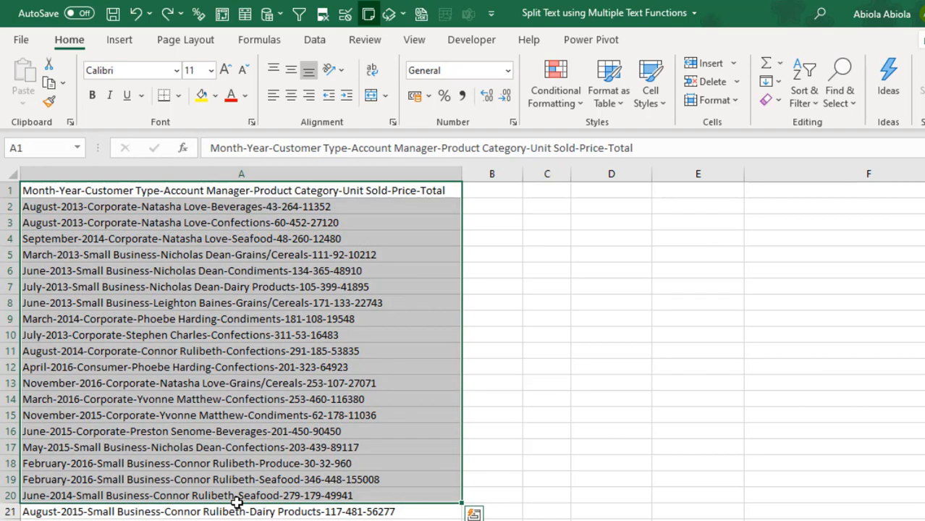
{"action": "mouse_move", "coordinate": [488, 189]}
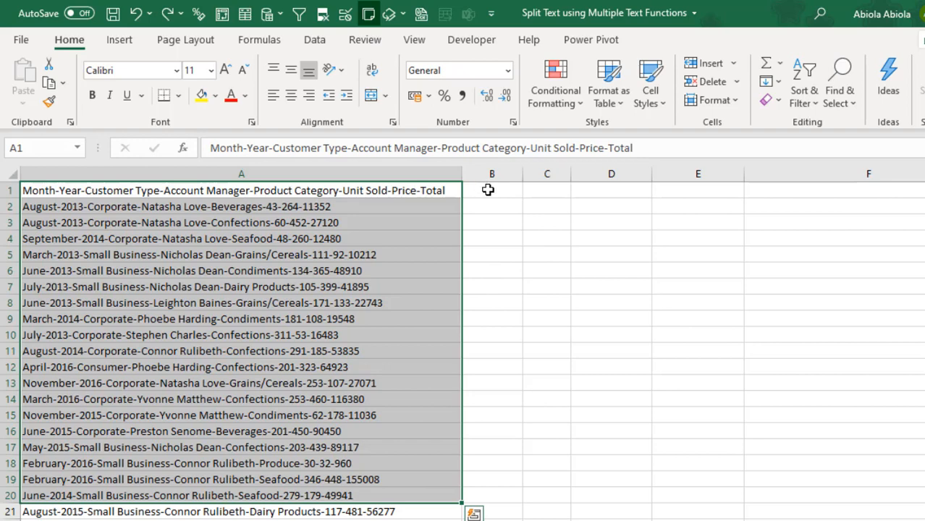
- Enter =LEN(A1) in B1, preview its value 79 with F9, then restore the formula
{"action": "type", "text": "=len"}
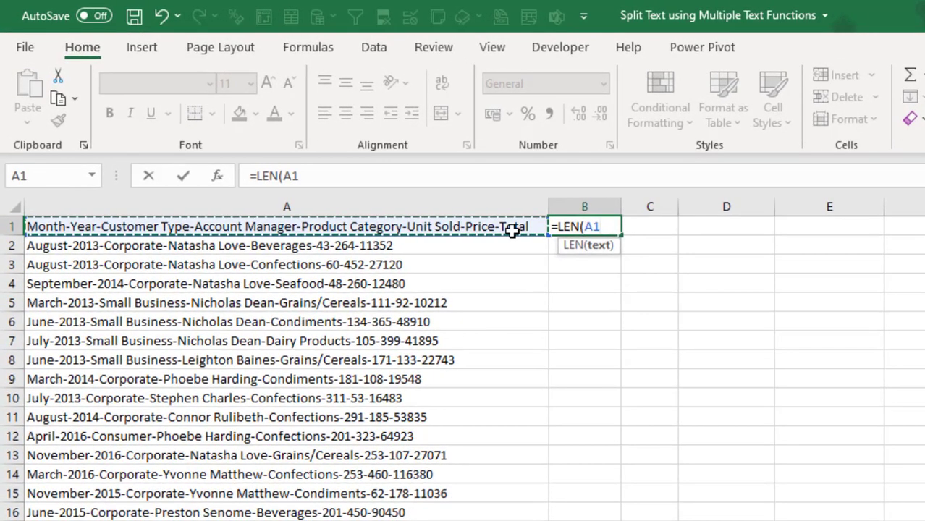
{"action": "type", "text": ")"}
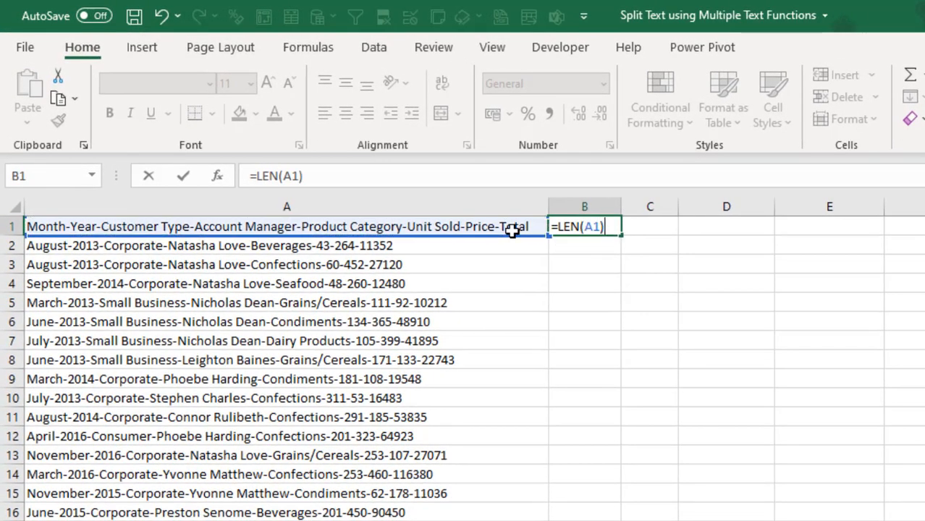
{"action": "key", "text": "F9"}
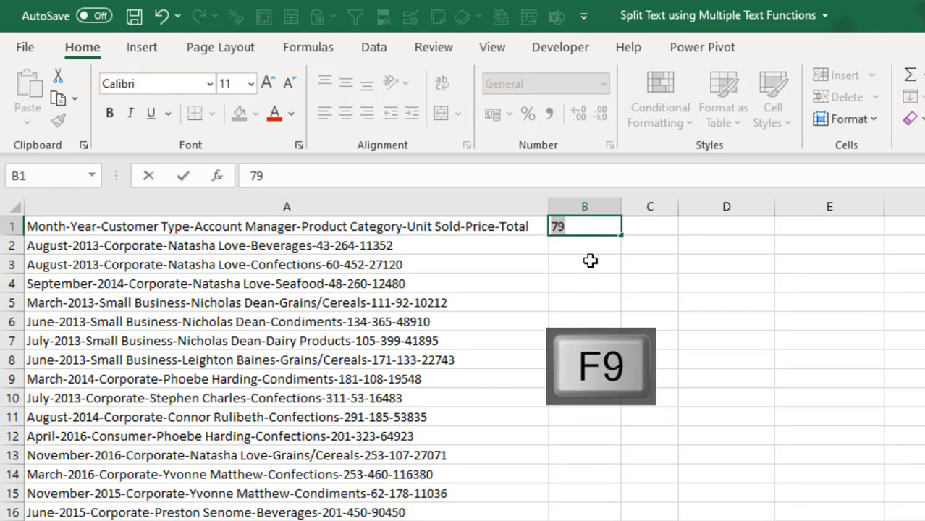
{"action": "key", "text": "F9"}
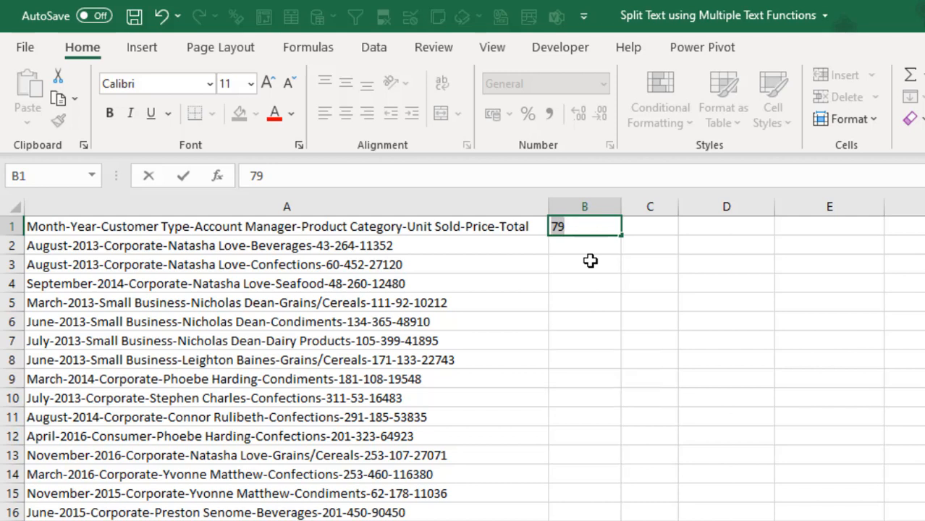
{"action": "key", "text": "Ctrl+Z"}
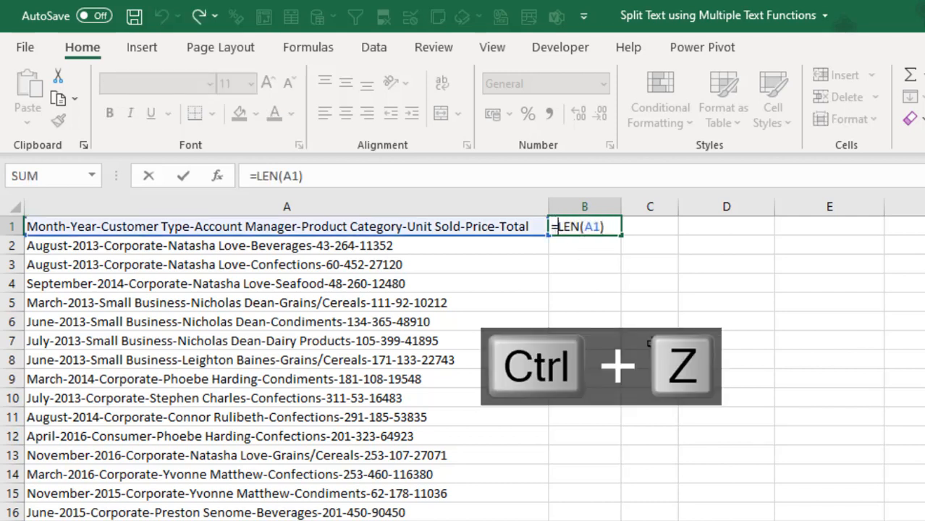
- Prefix the formula with MID( and SUBSTITUTE(A1,"-", ahead of the LEN part
{"action": "type", "text": "mid"}
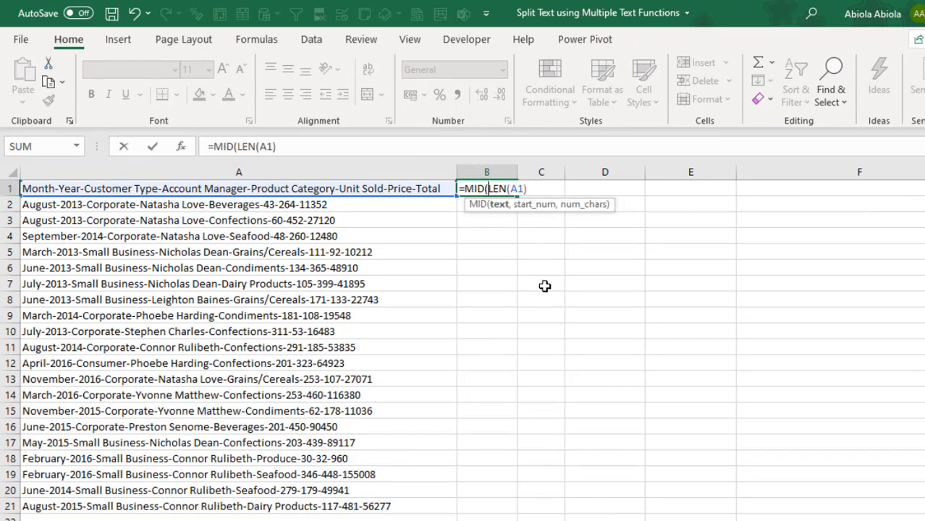
{"action": "mouse_move", "coordinate": [501, 217]}
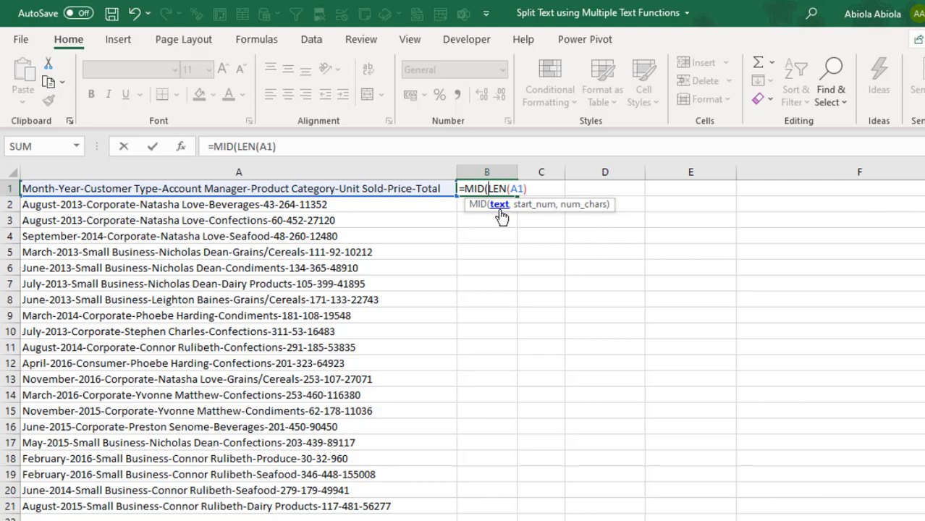
{"action": "type", "text": "s"}
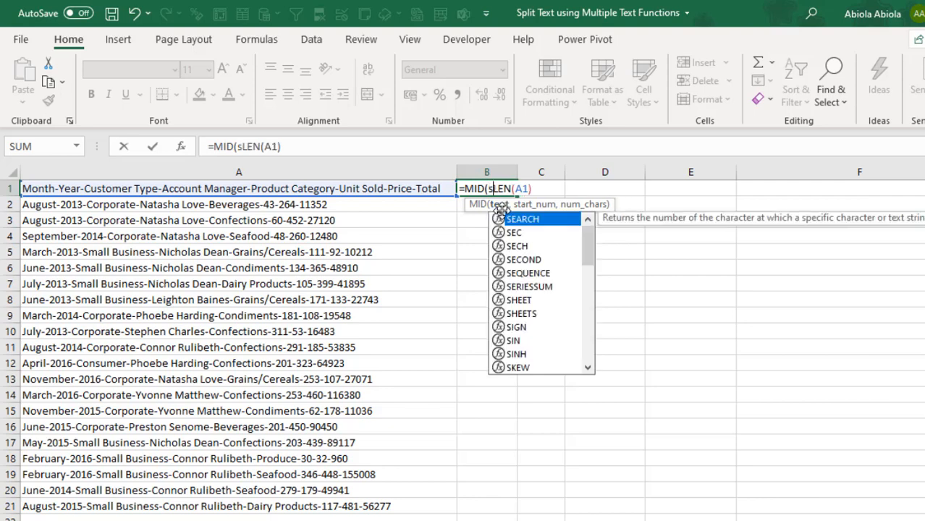
{"action": "type", "text": "ub"}
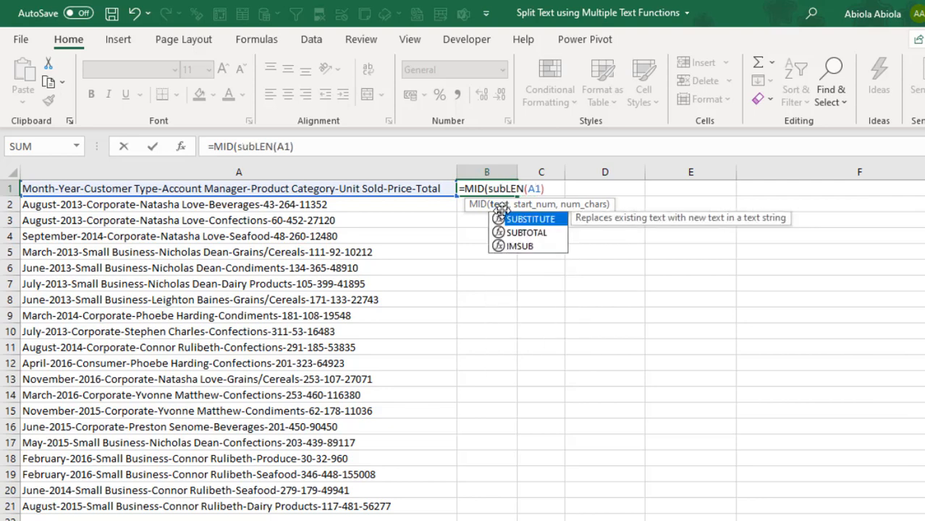
{"action": "mouse_move", "coordinate": [565, 252]}
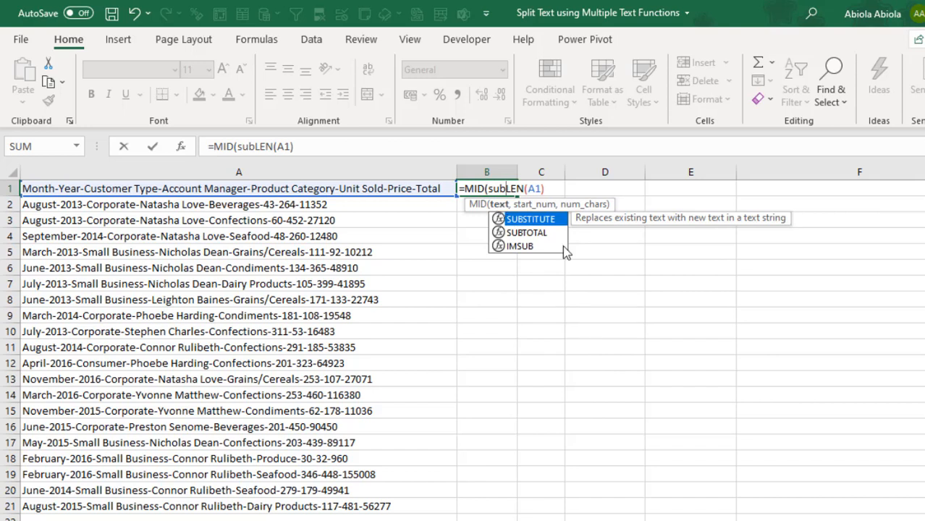
{"action": "mouse_move", "coordinate": [626, 261]}
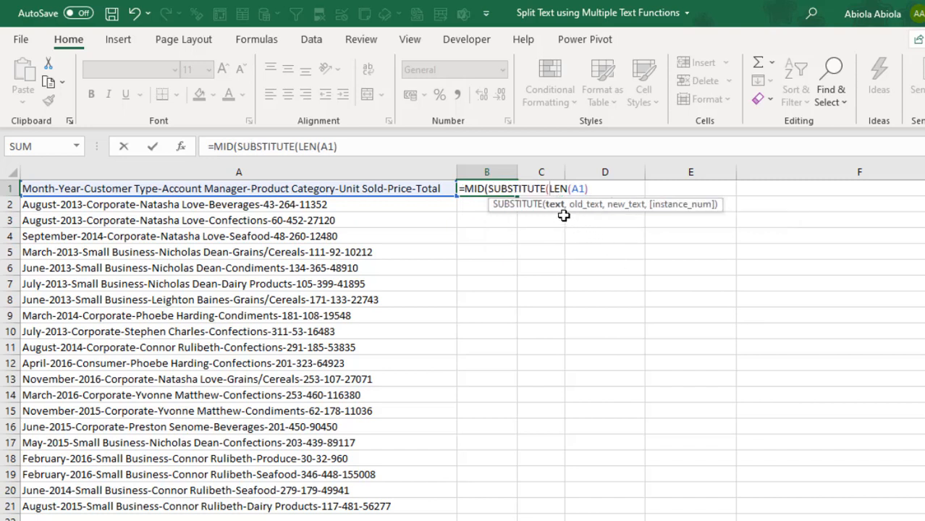
{"action": "mouse_move", "coordinate": [397, 207]}
{"action": "type", "text": "A1,\"-\","}
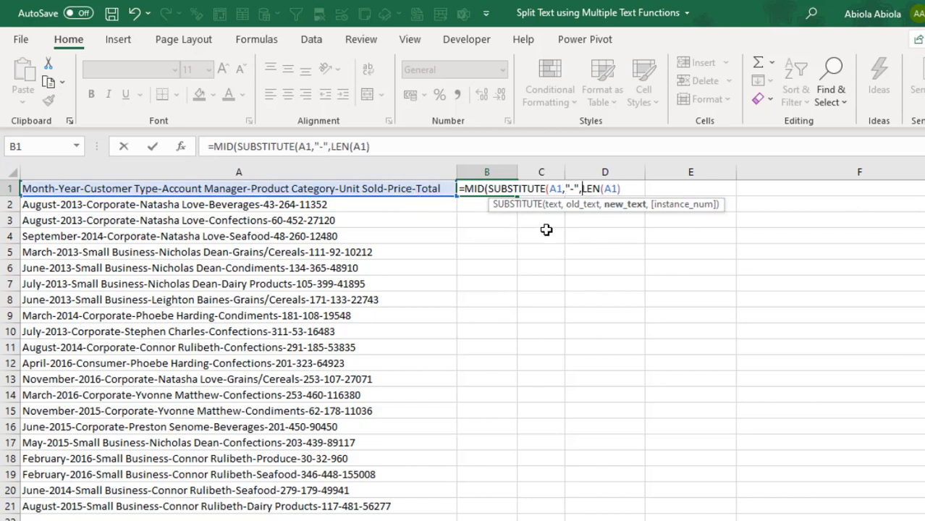
- Make SUBSTITUTE's replacement REPT(" ",LEN(A1)) and begin MID's start with LEN(A1)
{"action": "type", "text": "re"}
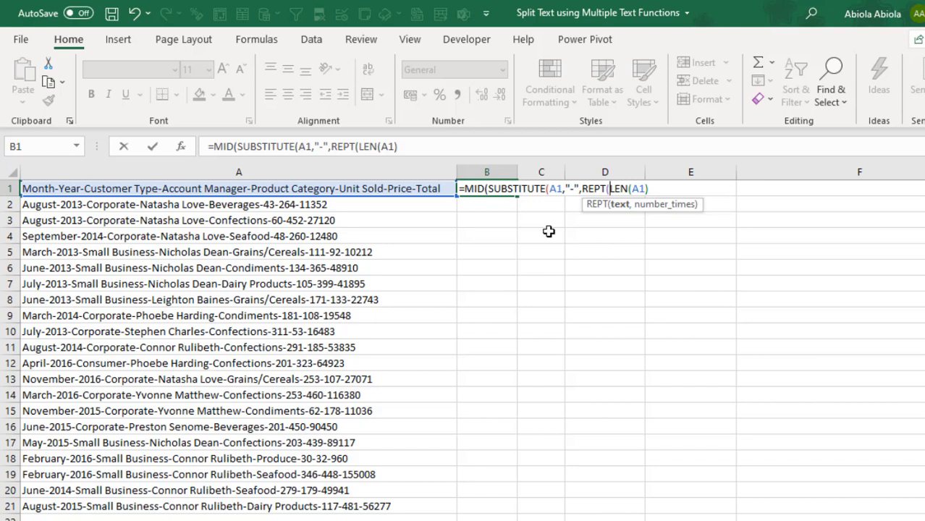
{"action": "mouse_move", "coordinate": [620, 212]}
{"action": "type", "text": "\" \","}
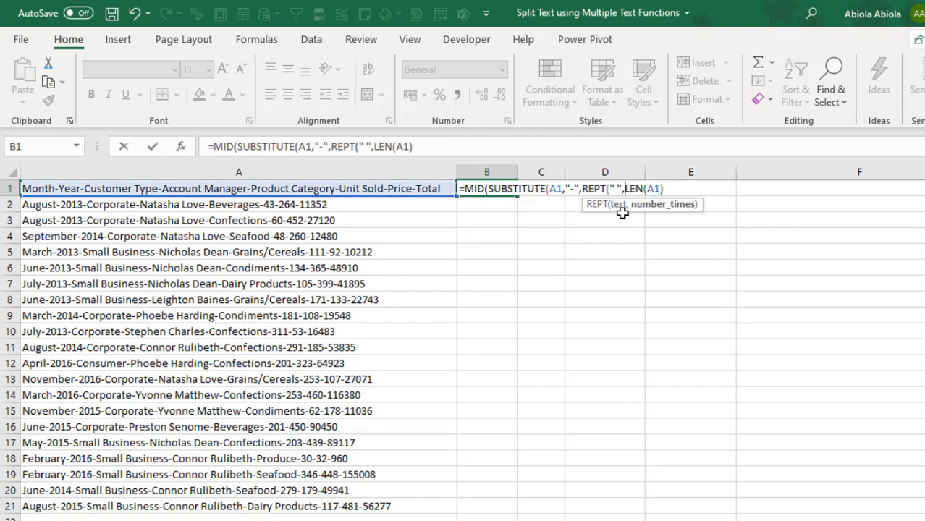
{"action": "mouse_move", "coordinate": [655, 210]}
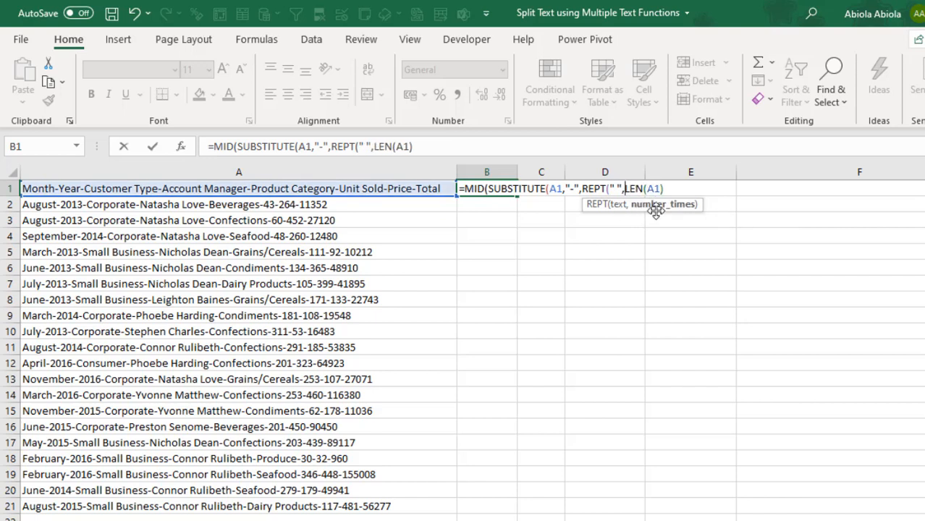
{"action": "type", "text": "LEN("}
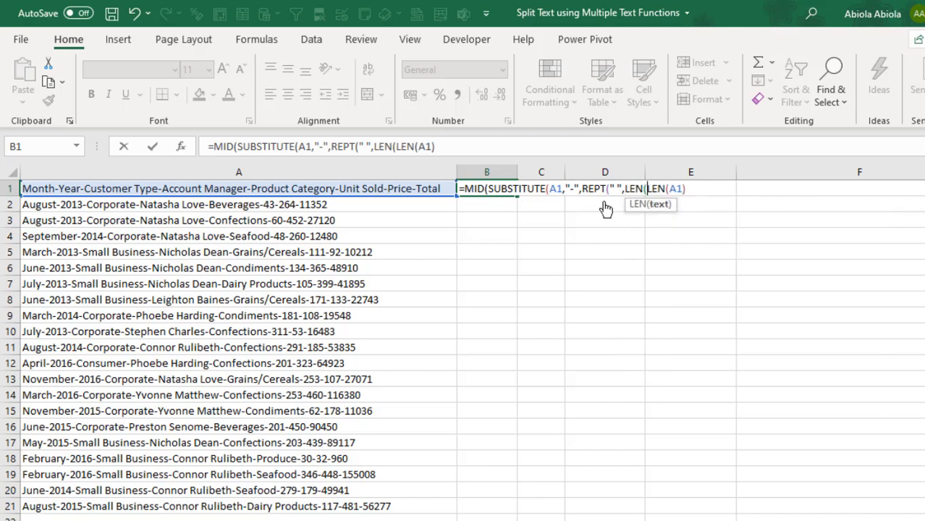
{"action": "left_click", "coordinate": [333, 188]}
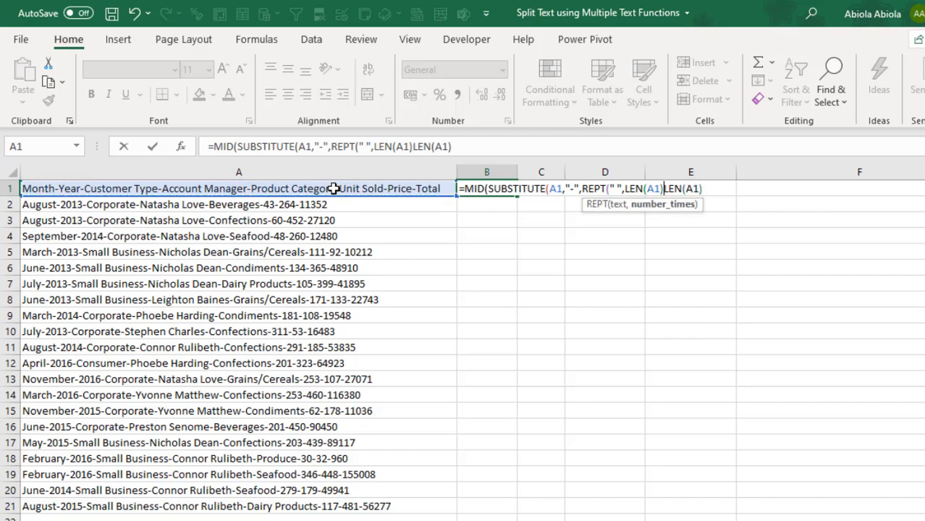
{"action": "type", "text": ")),"}
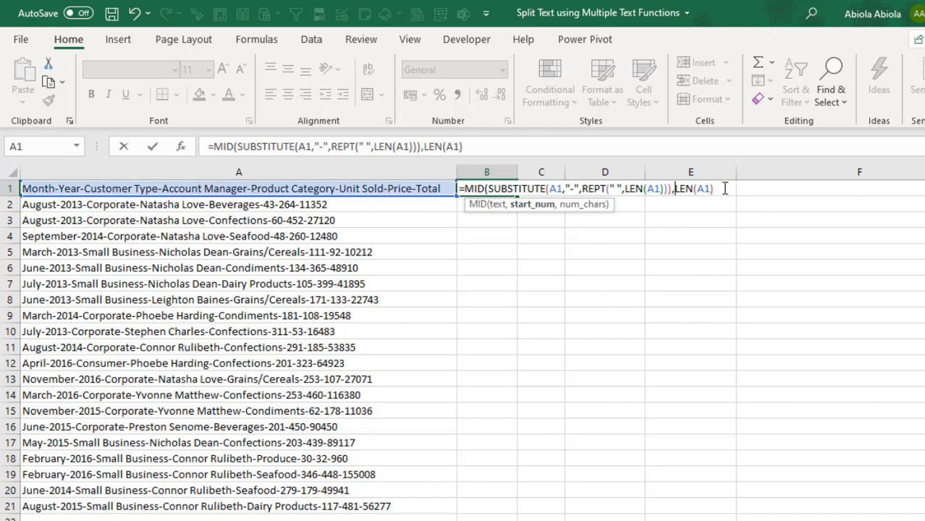
- Complete MID's start position as LEN(A1)*(COLUMNS($A:A)-1)+1
{"action": "type", "text": "*"}
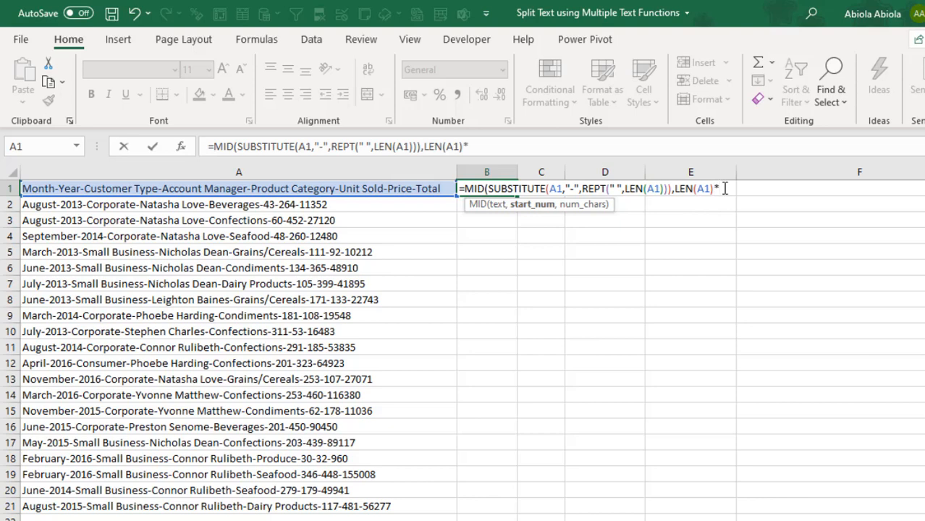
{"action": "mouse_move", "coordinate": [707, 200]}
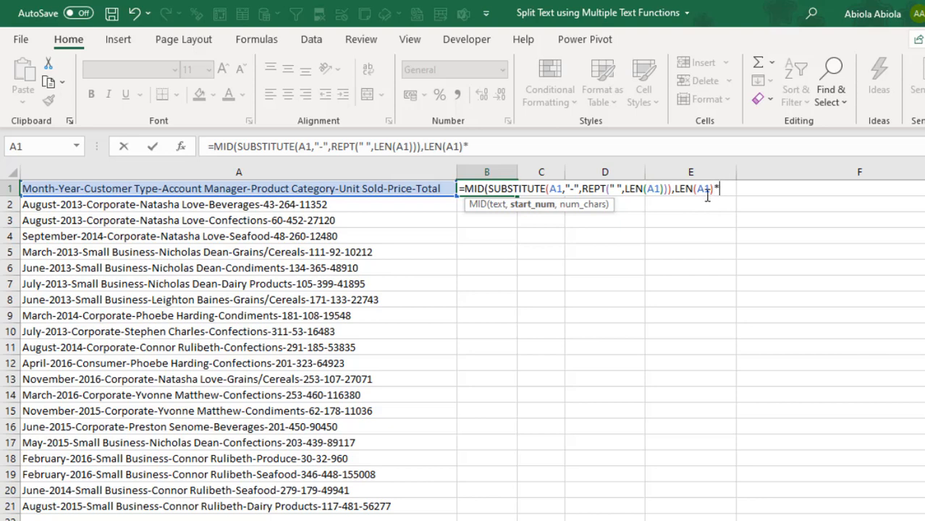
{"action": "type", "text": "(c"}
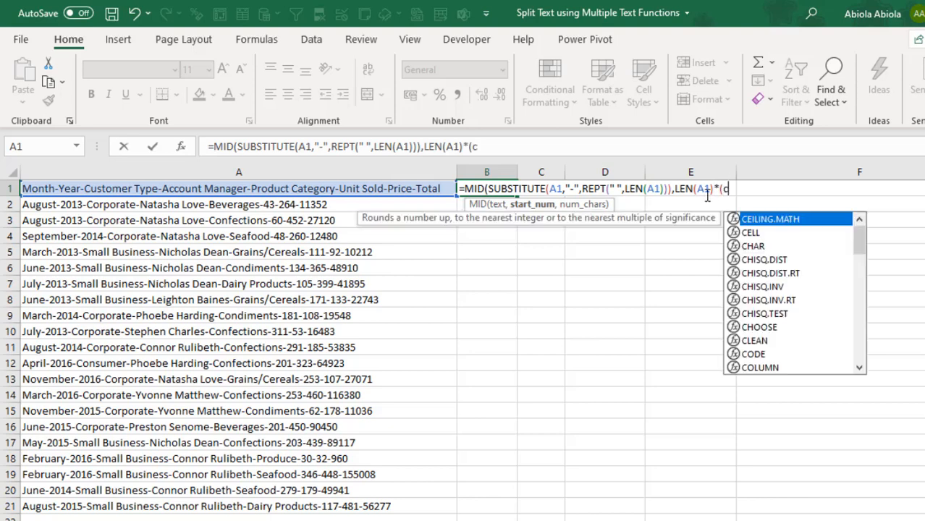
{"action": "type", "text": "ol"}
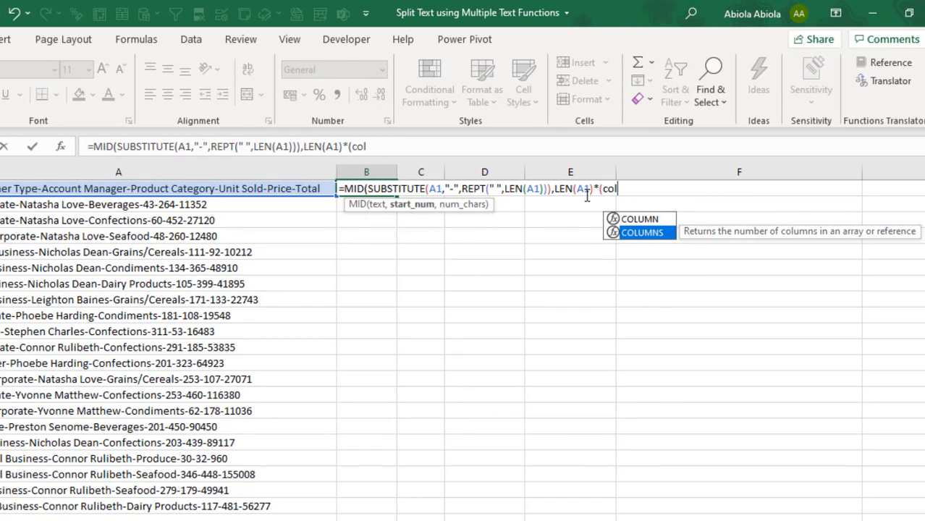
{"action": "type", "text": "COLUMNS("}
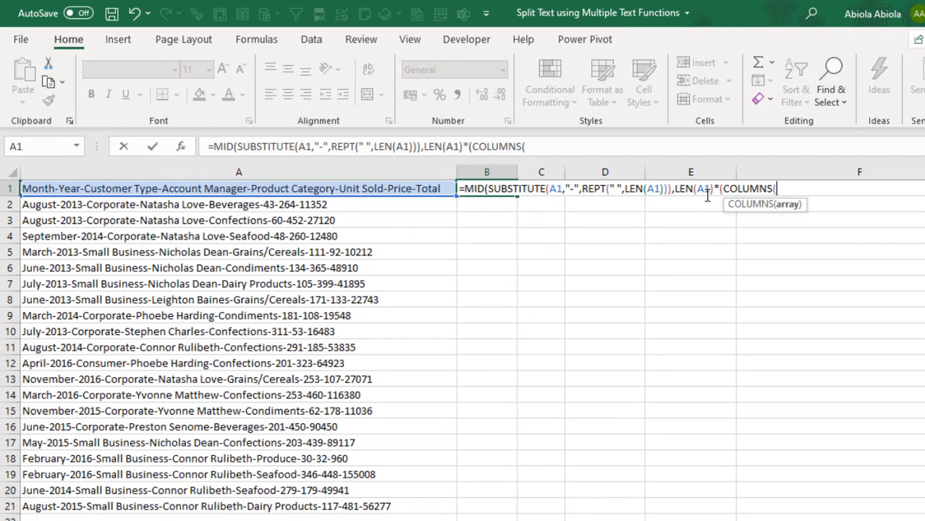
{"action": "type", "text": "$A:A"}
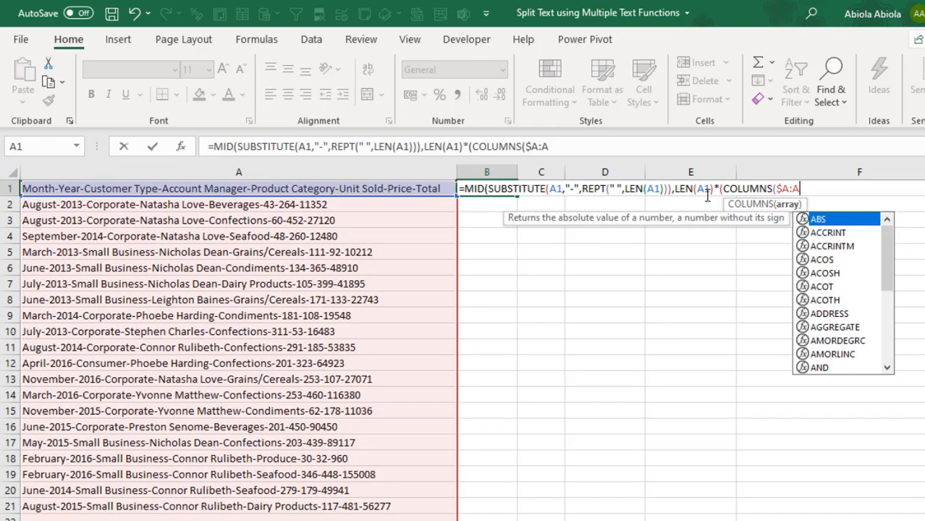
{"action": "mouse_move", "coordinate": [229, 300]}
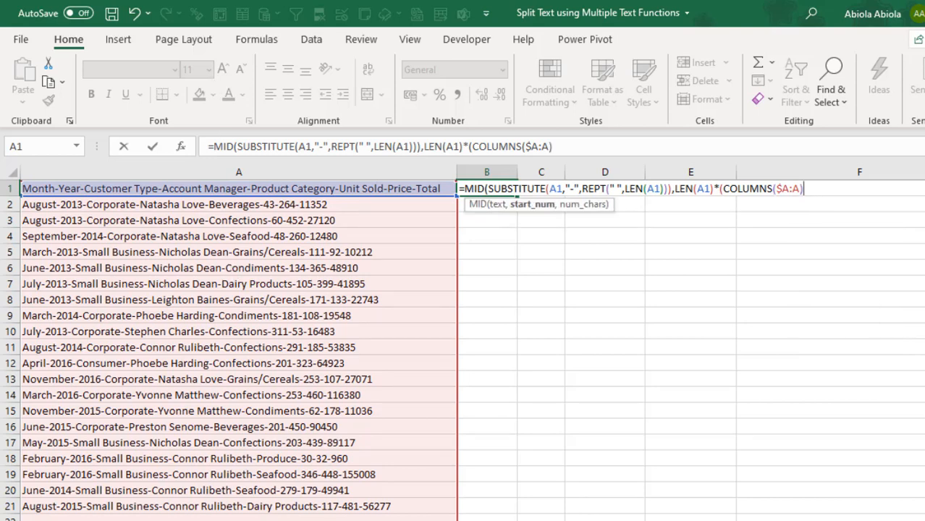
{"action": "type", "text": "-1)"}
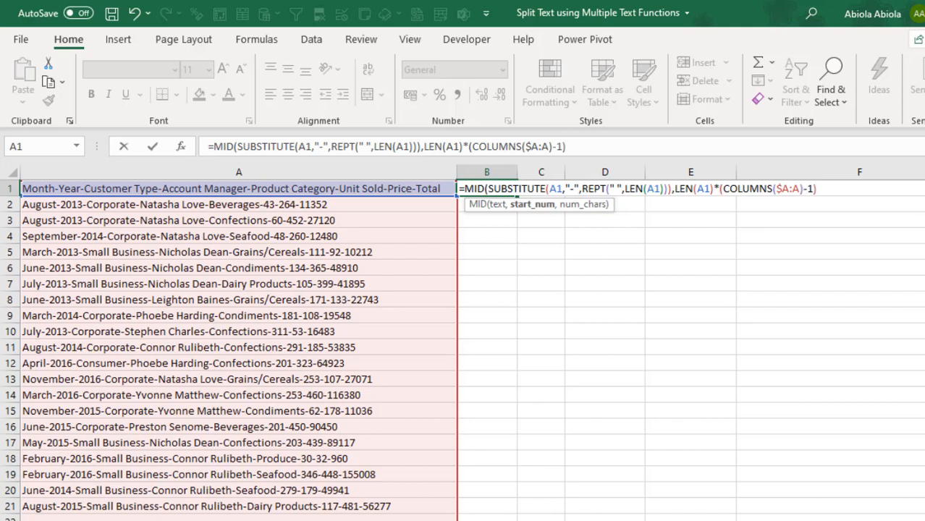
{"action": "type", "text": "+1"}
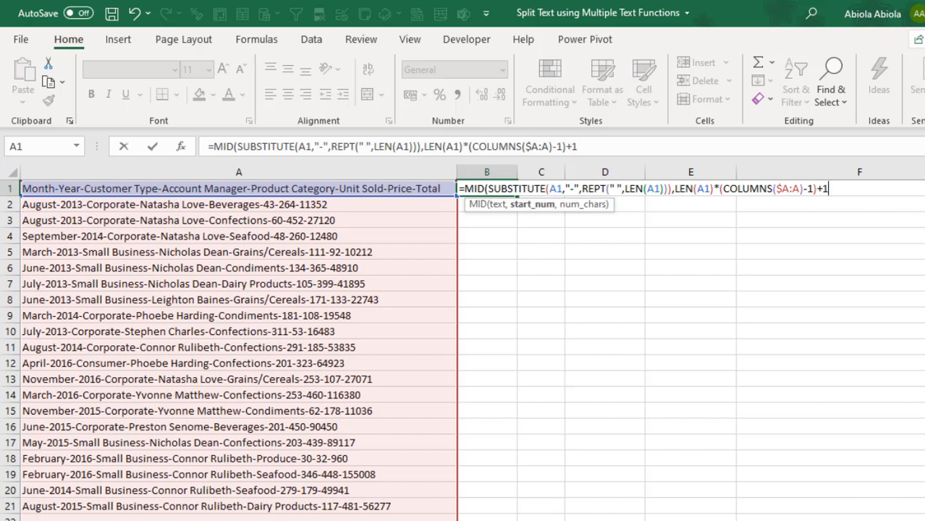
{"action": "mouse_move", "coordinate": [564, 498]}
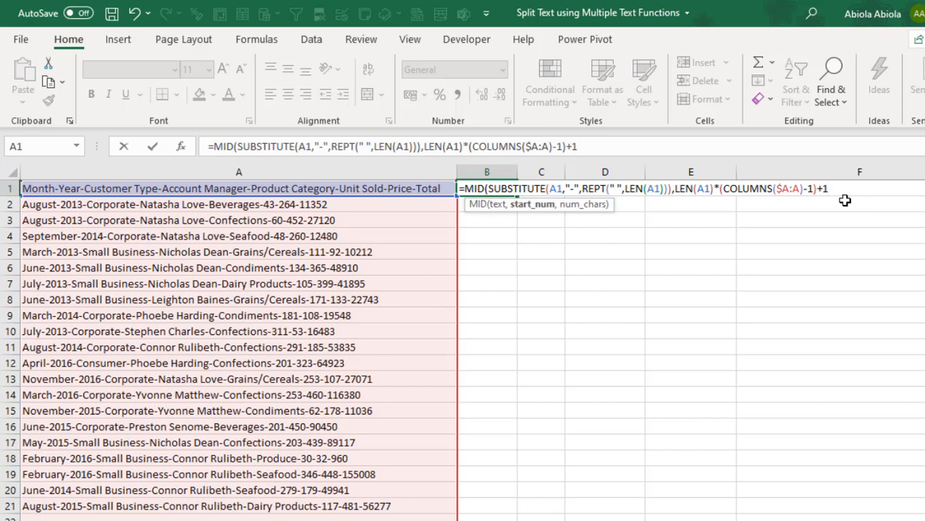
- Finish MID with LEN(A1) as the number of characters to extract
{"action": "type", "text": ","}
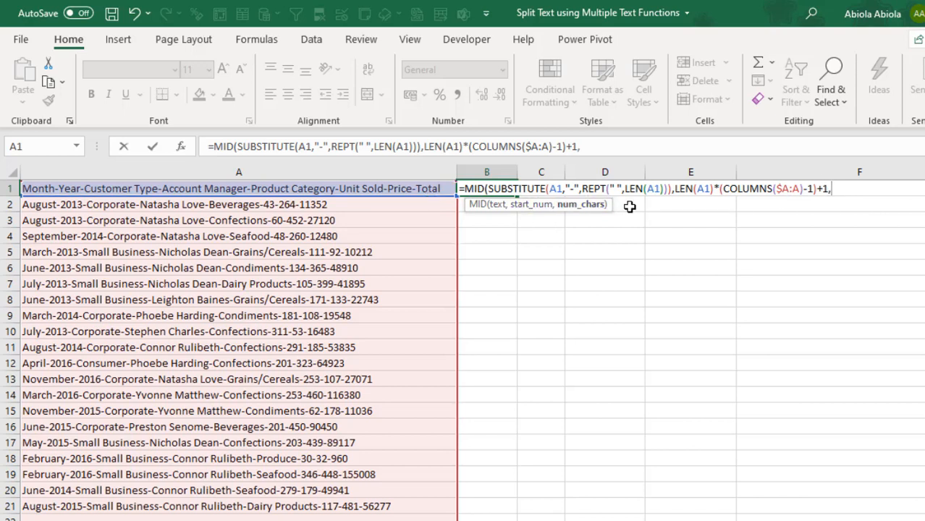
{"action": "mouse_move", "coordinate": [730, 200]}
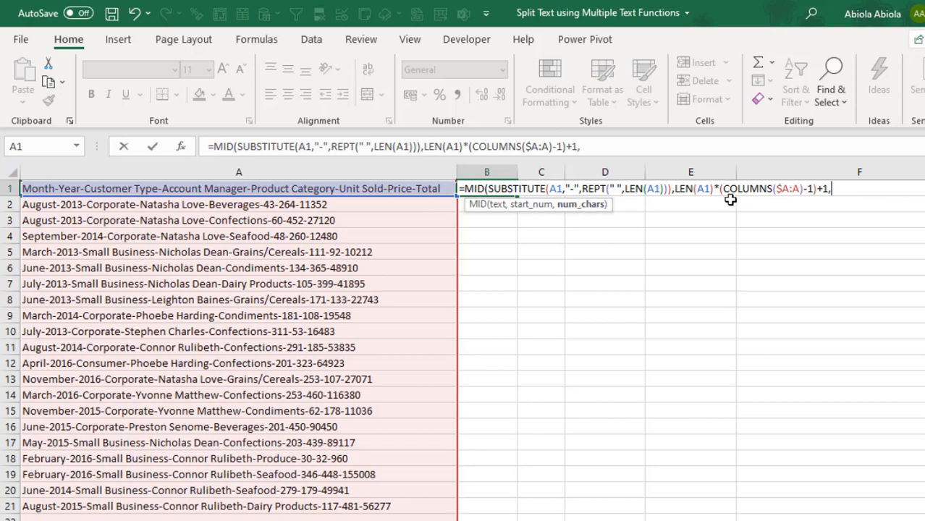
{"action": "type", "text": "l"}
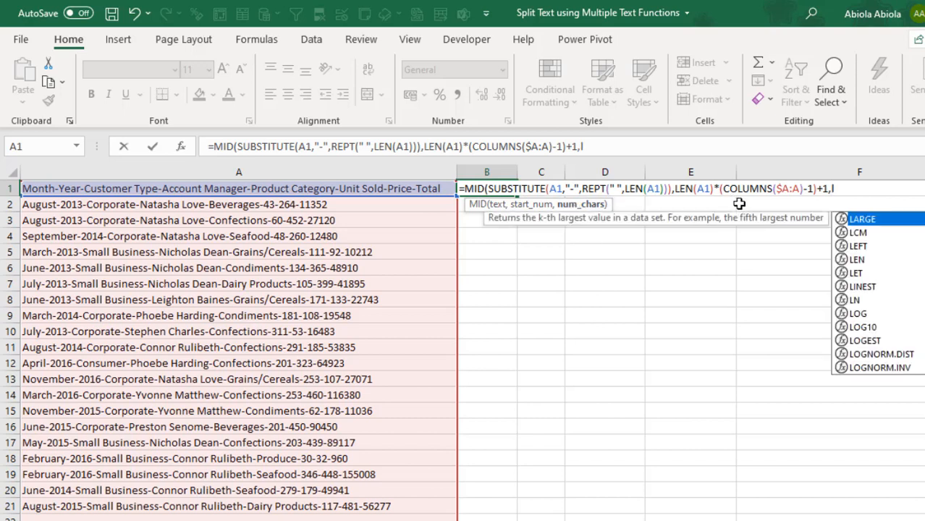
{"action": "type", "text": "e"}
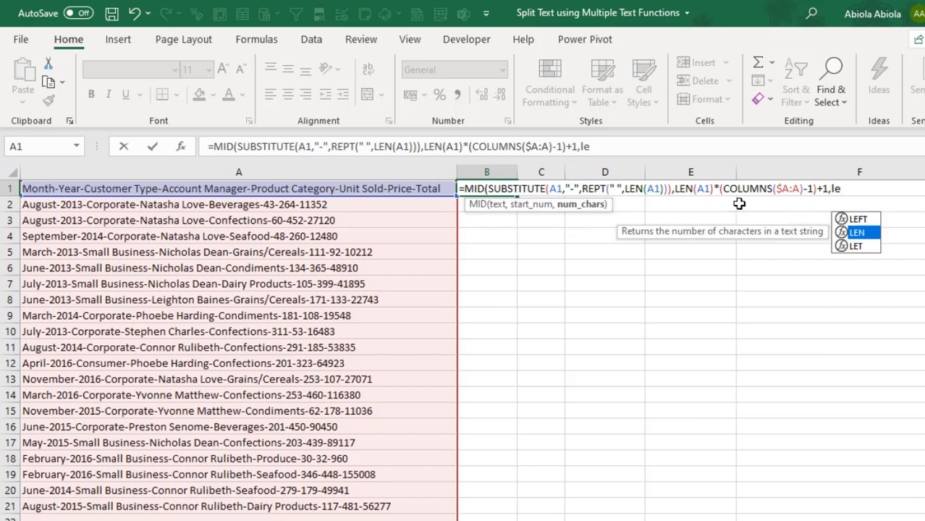
{"action": "type", "text": "LEN(A1))"}
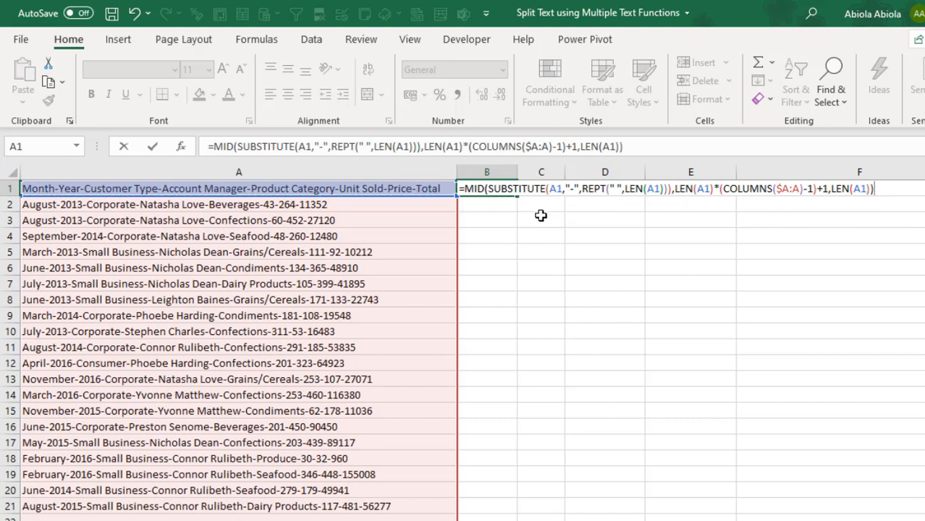
- Preview the result, restore the formula and enter it in B1, which shows Month
{"action": "key", "text": "f9"}
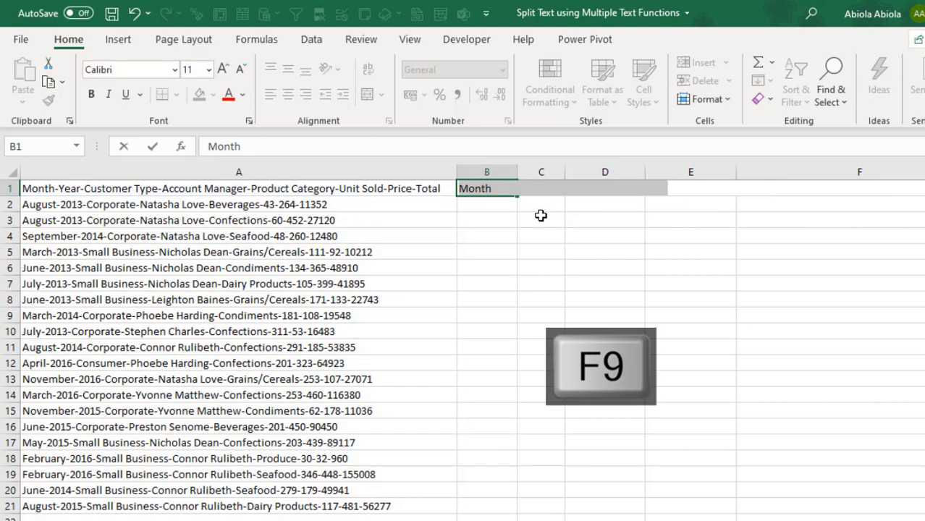
{"action": "key", "text": "Ctrl+Z"}
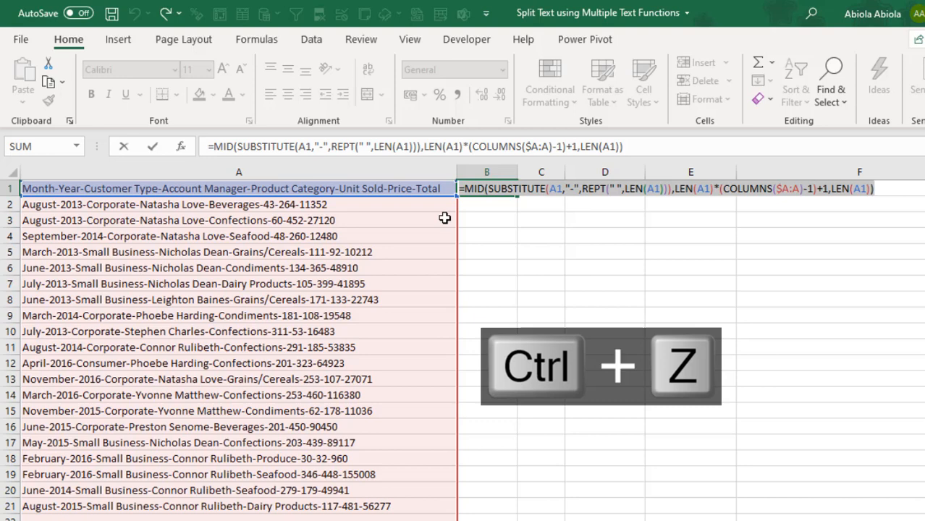
{"action": "key", "text": "Ctrl+Enter"}
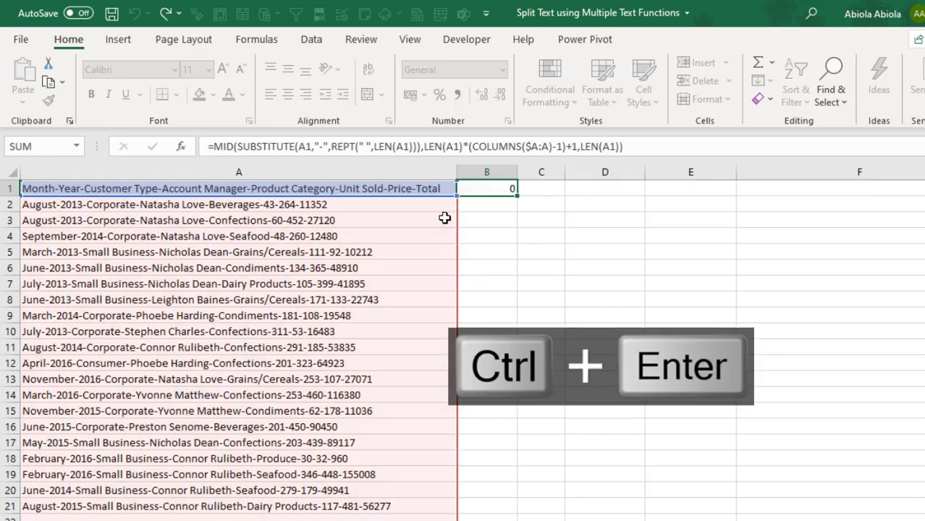
{"action": "key", "text": "Ctrl+Enter"}
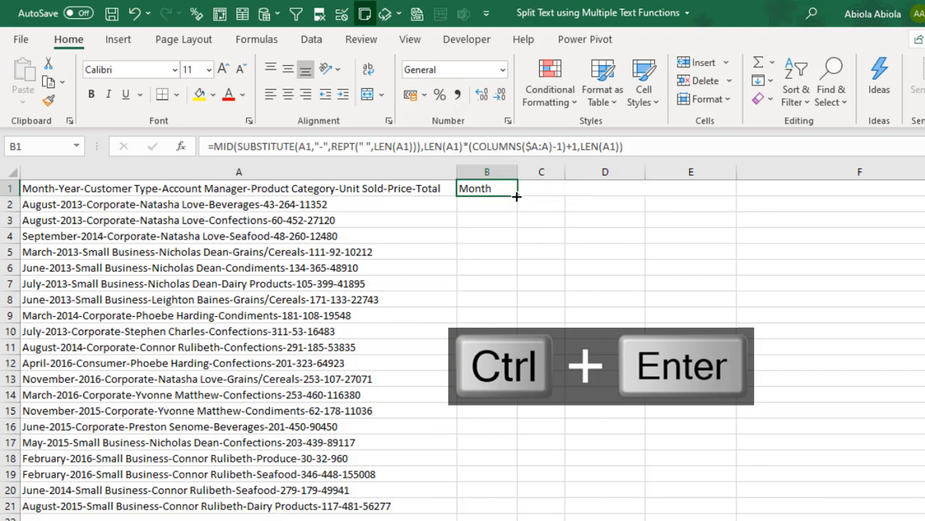
{"action": "key", "text": "Ctrl+Enter"}
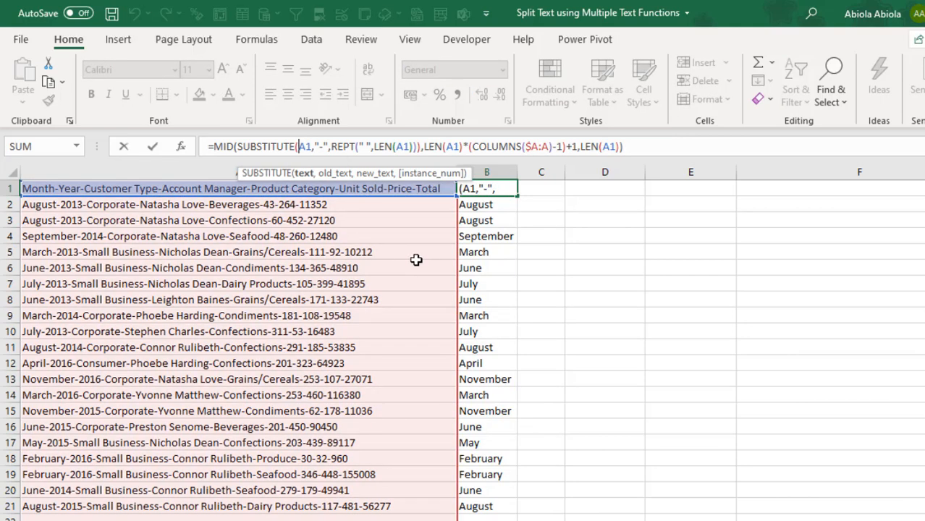
- Anchor all three A1 references in the formula as $A1 with F4
{"action": "key", "text": "F4"}
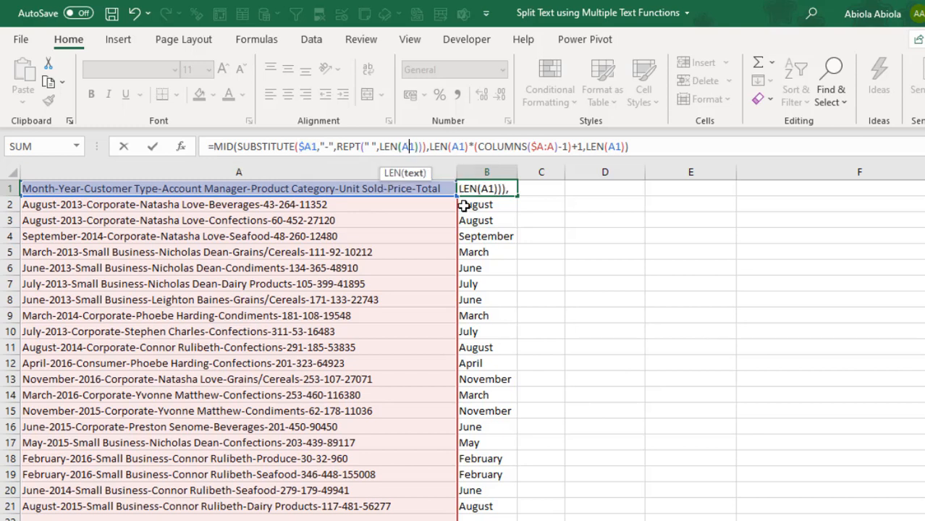
{"action": "key", "text": "F4"}
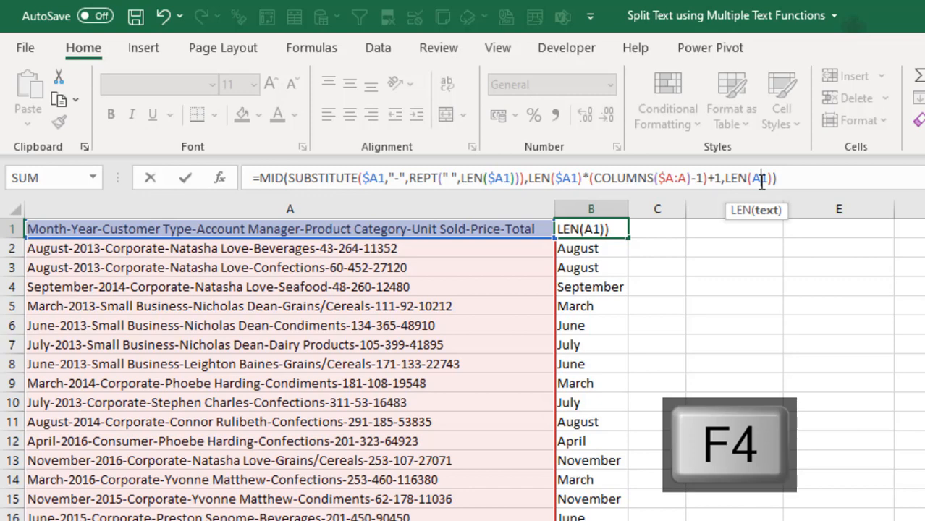
{"action": "key", "text": "F4"}
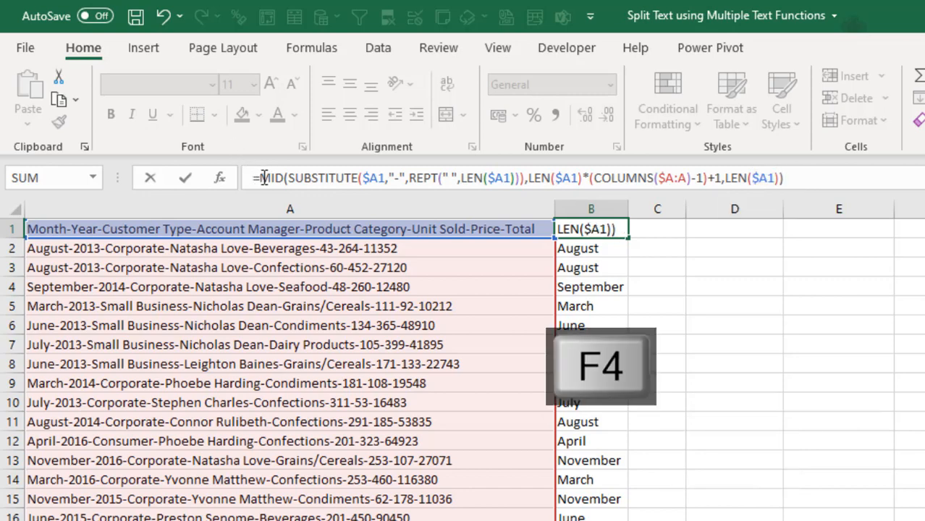
- Wrap the whole formula in TRIM and re-enter it, still returning Month
{"action": "type", "text": "tri"}
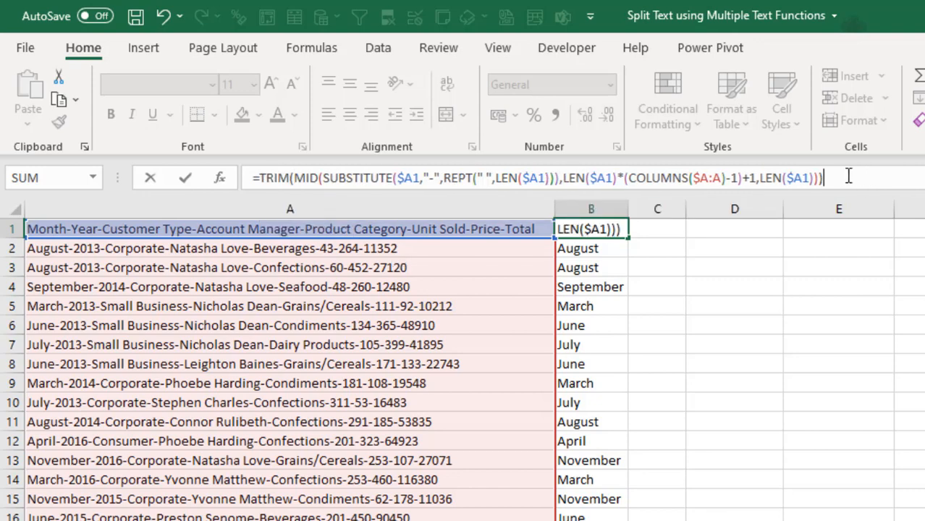
{"action": "key", "text": "Ctrl+Enter"}
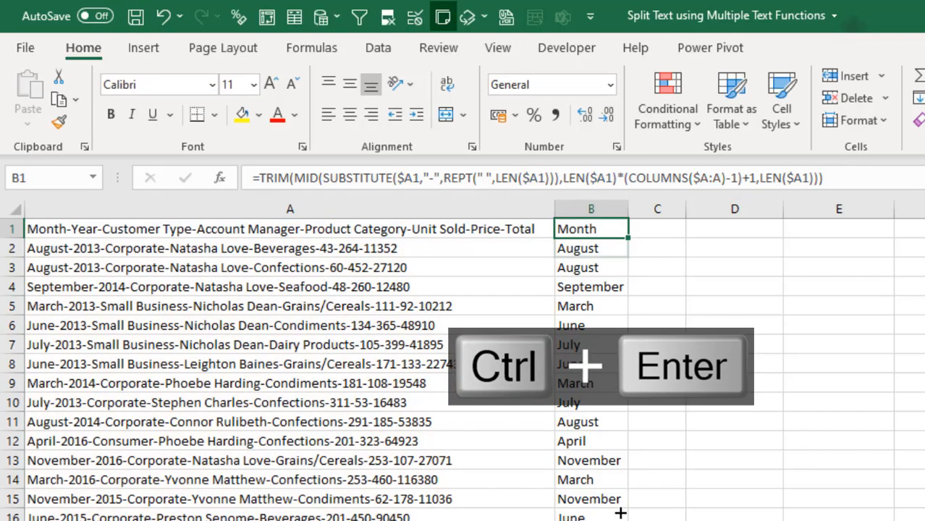
- Fill the formula across B1:I21 and verify the Unit Sold and Price column formulas
{"action": "key", "text": "ctrl+enter"}
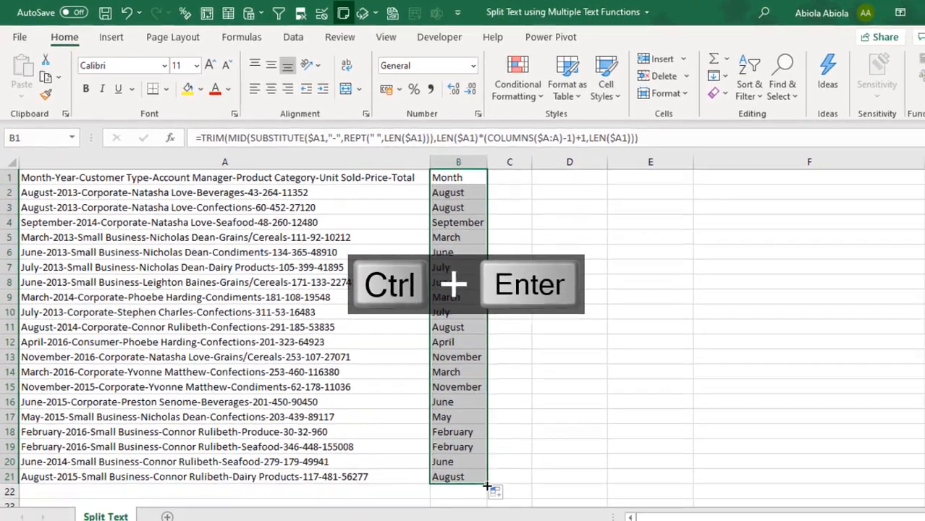
{"action": "key", "text": "Ctrl+Enter"}
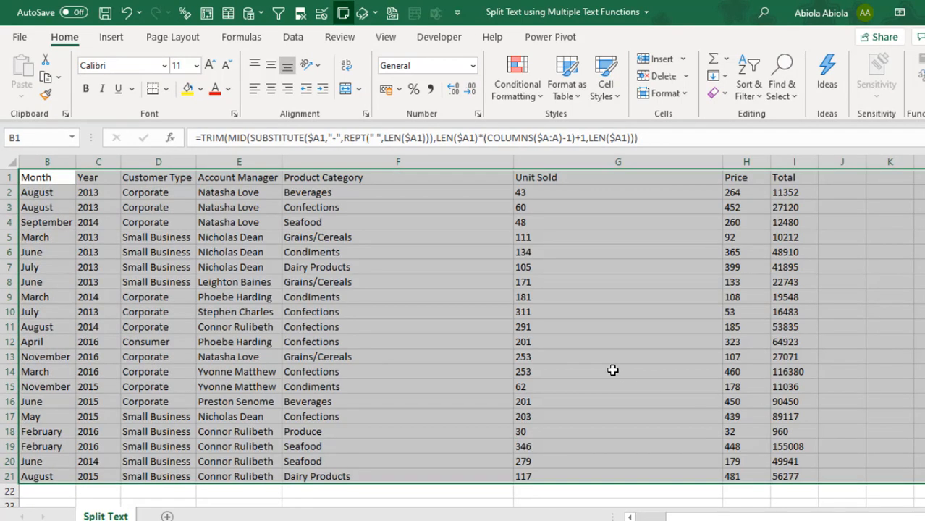
{"action": "key", "text": "Ctrl+Left"}
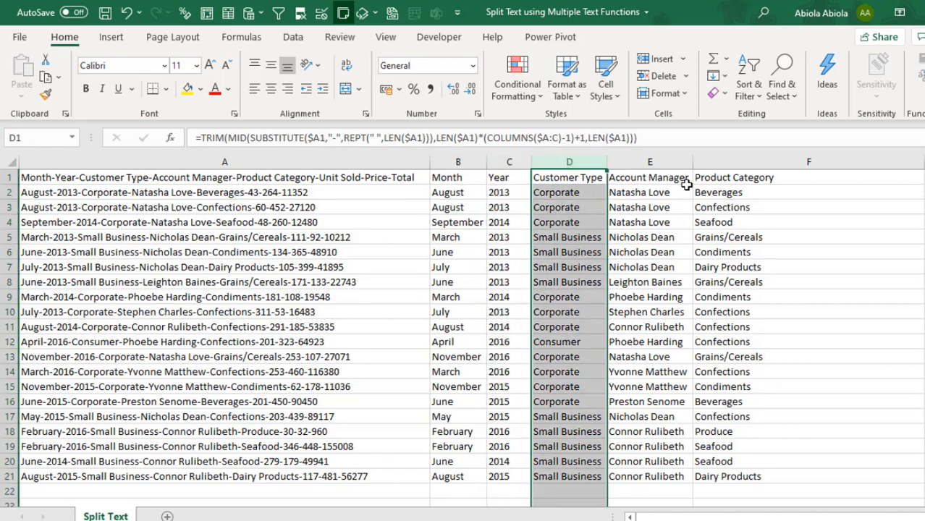
{"action": "left_click", "coordinate": [808, 162]}
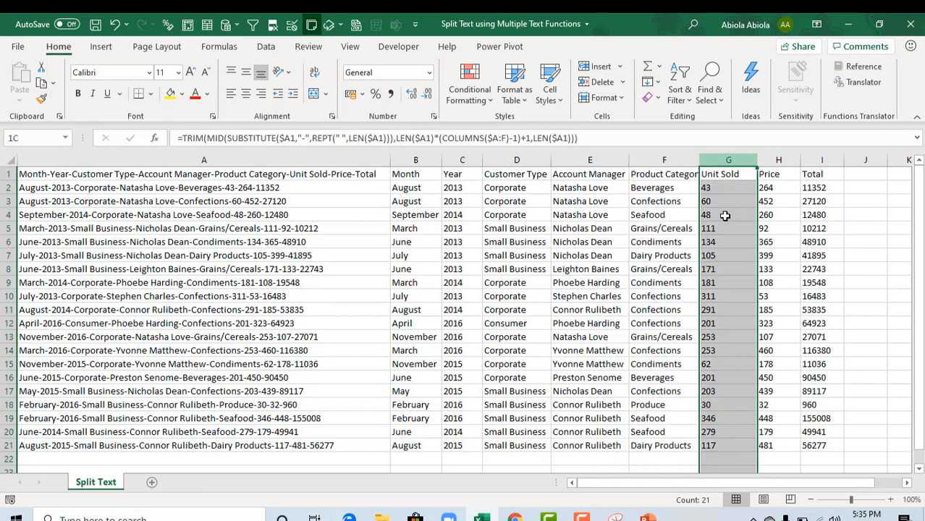
{"action": "left_click", "coordinate": [779, 173]}
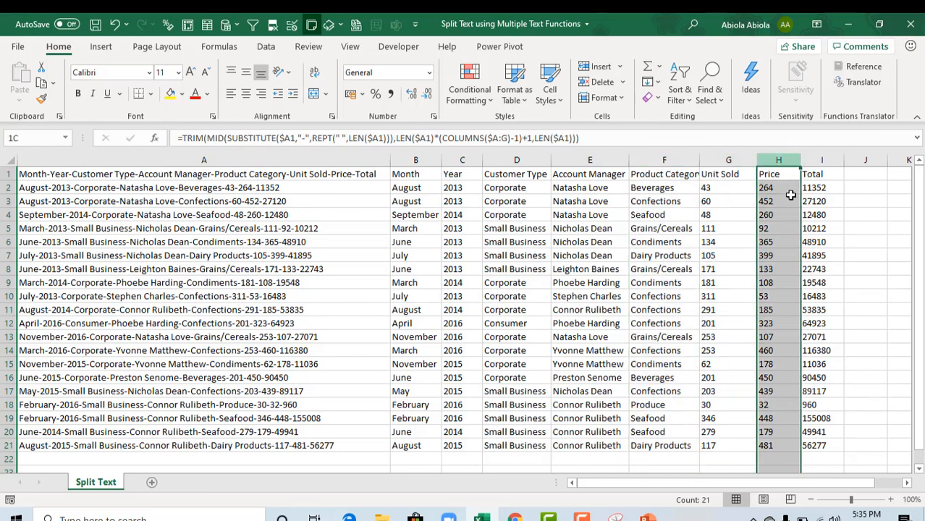